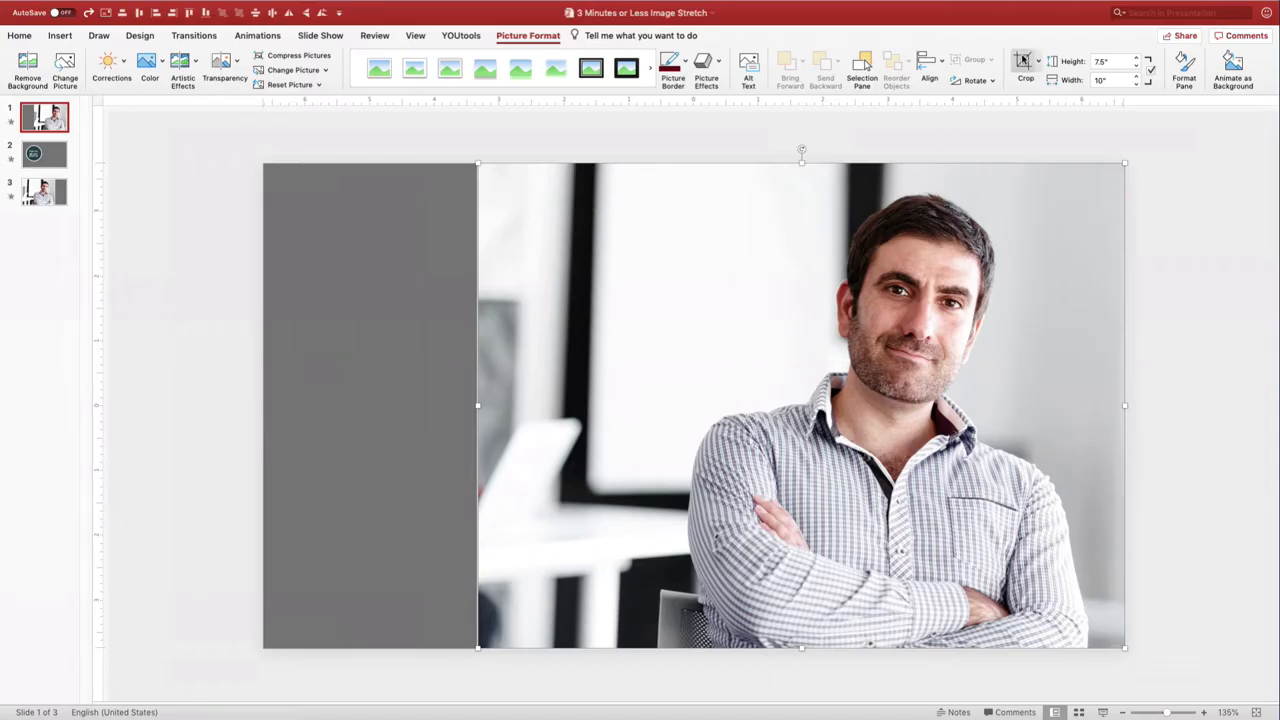
mouse_move(836, 206)
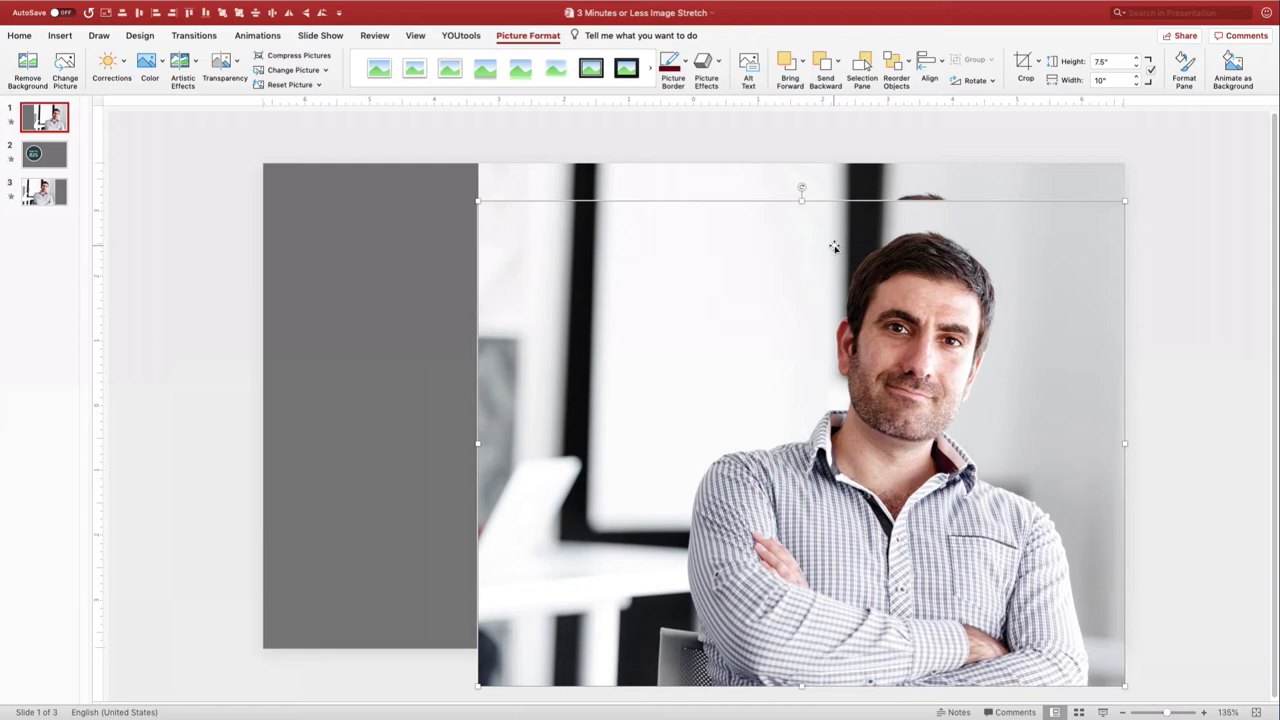
Step: Crop the duplicated photo down to a thin sliver of blurred background
left_click_drag(836, 248, 836, 218)
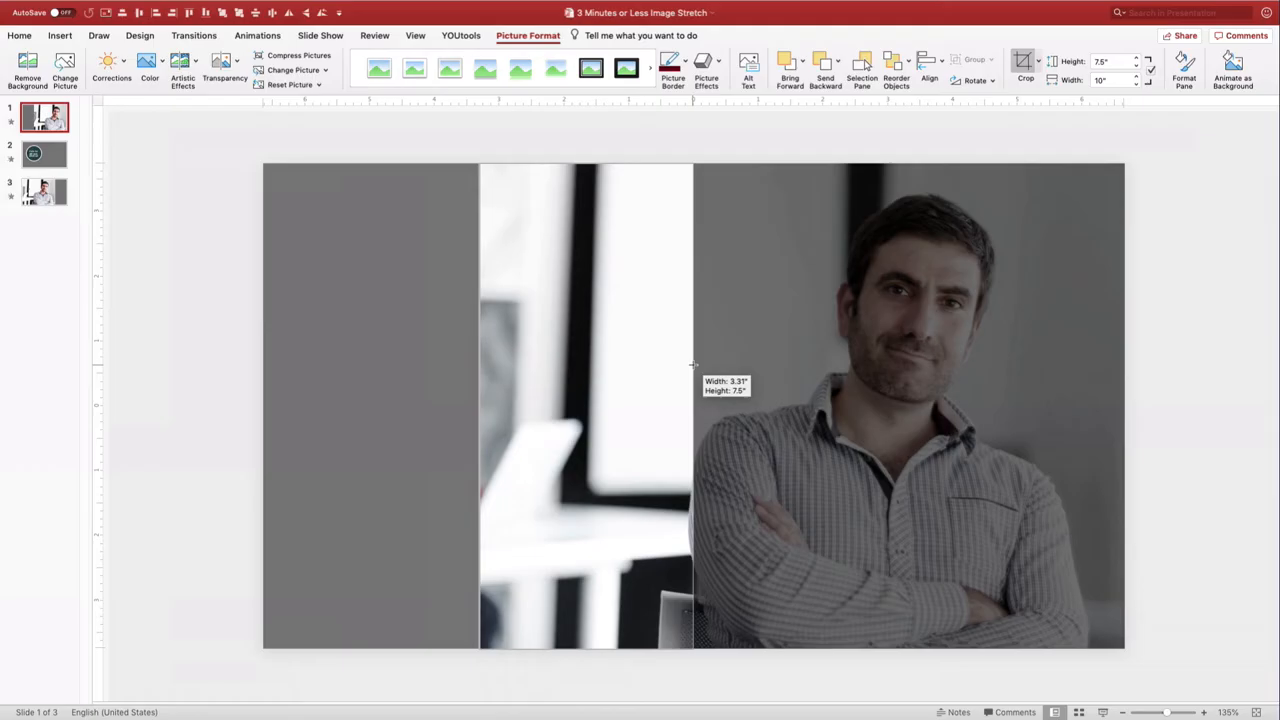
left_click_drag(692, 364, 652, 358)
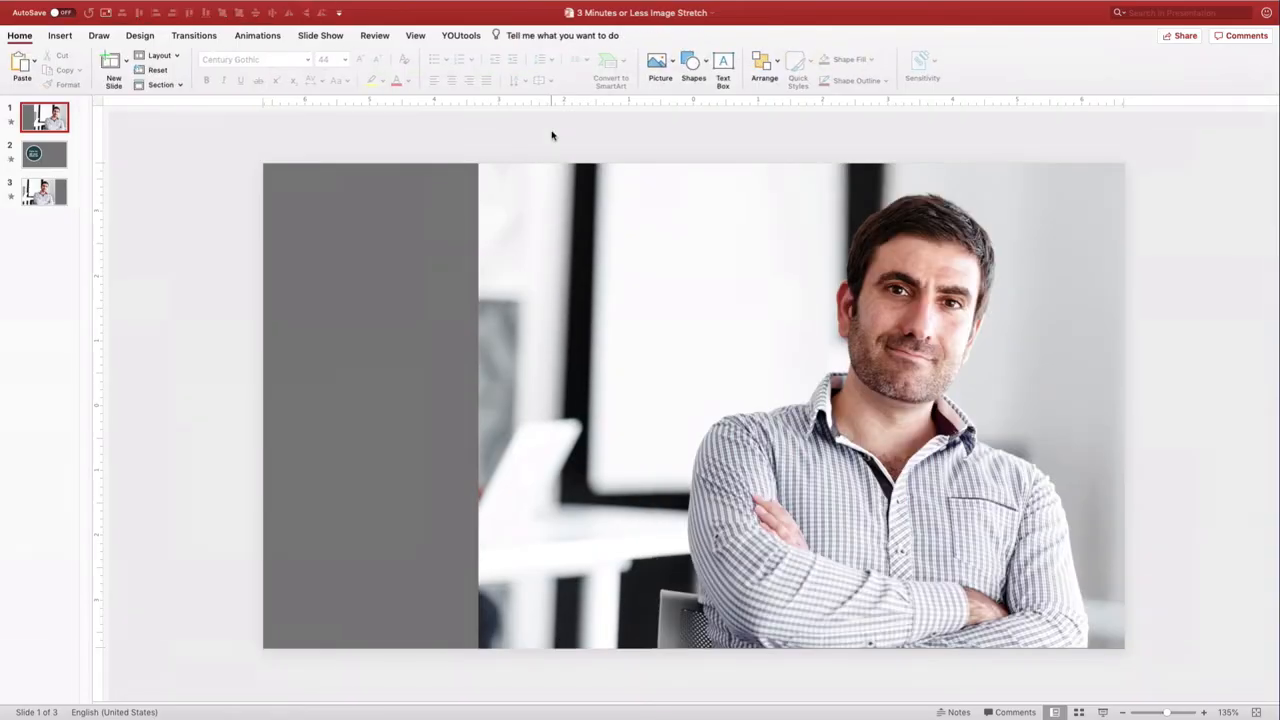
Step: Stretch the background sliver leftward so it covers the gray panel at the slide's left edge
left_click(564, 400)
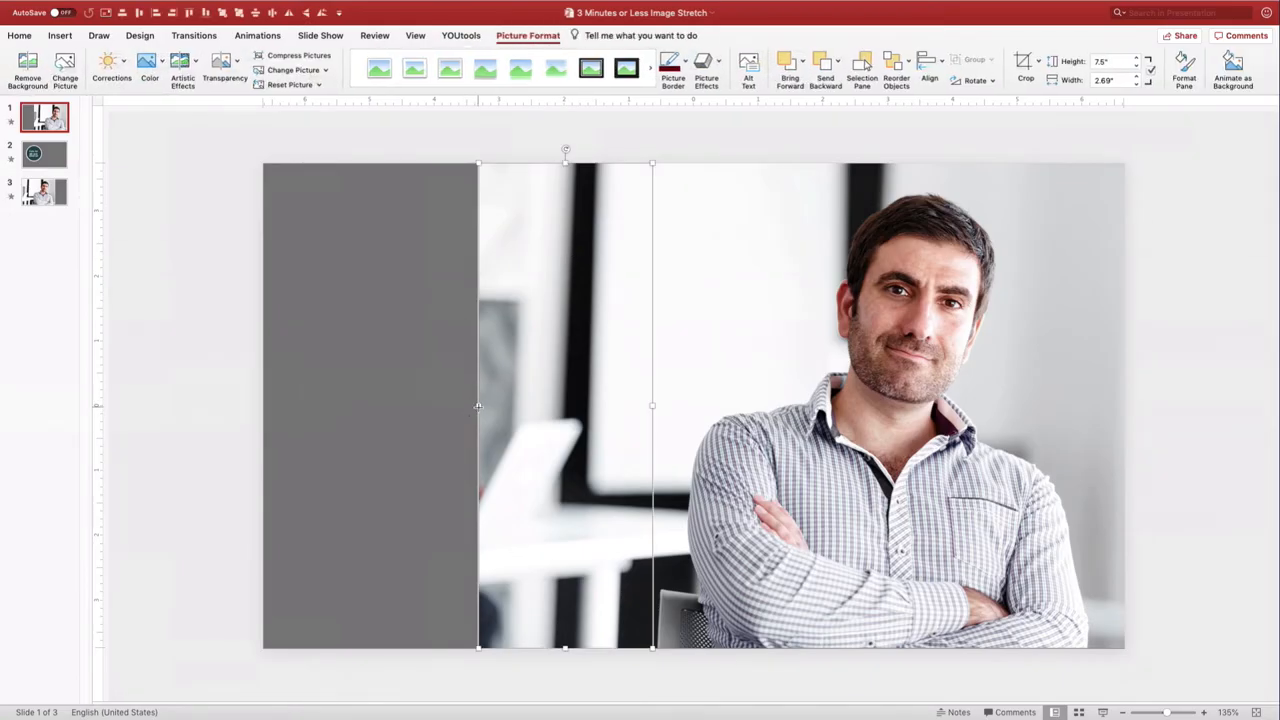
left_click_drag(478, 404, 290, 404)
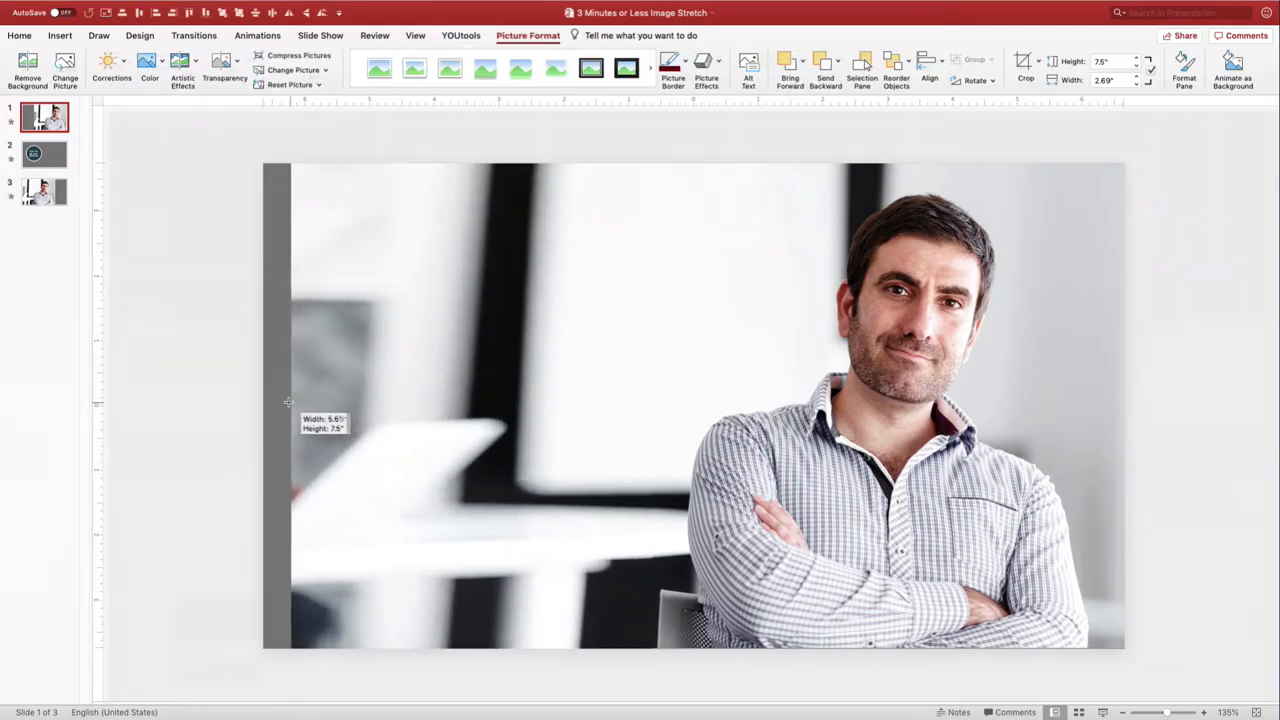
left_click(208, 400)
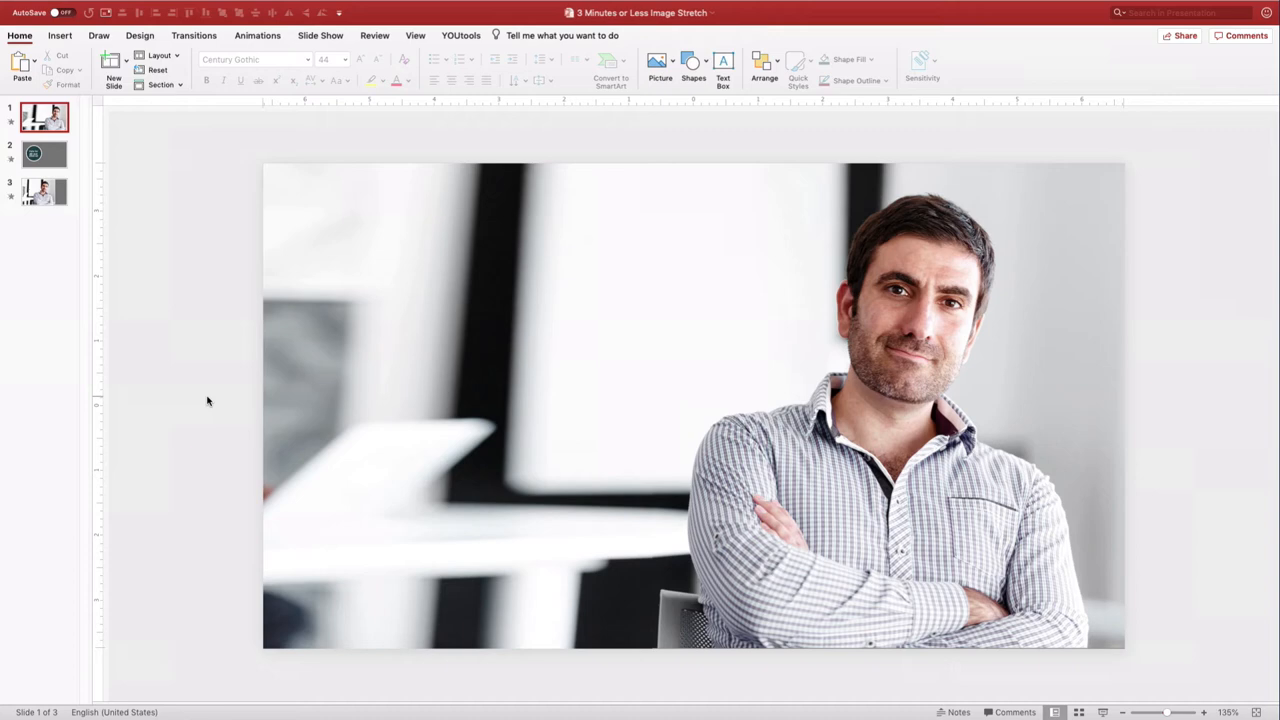
left_click(404, 292)
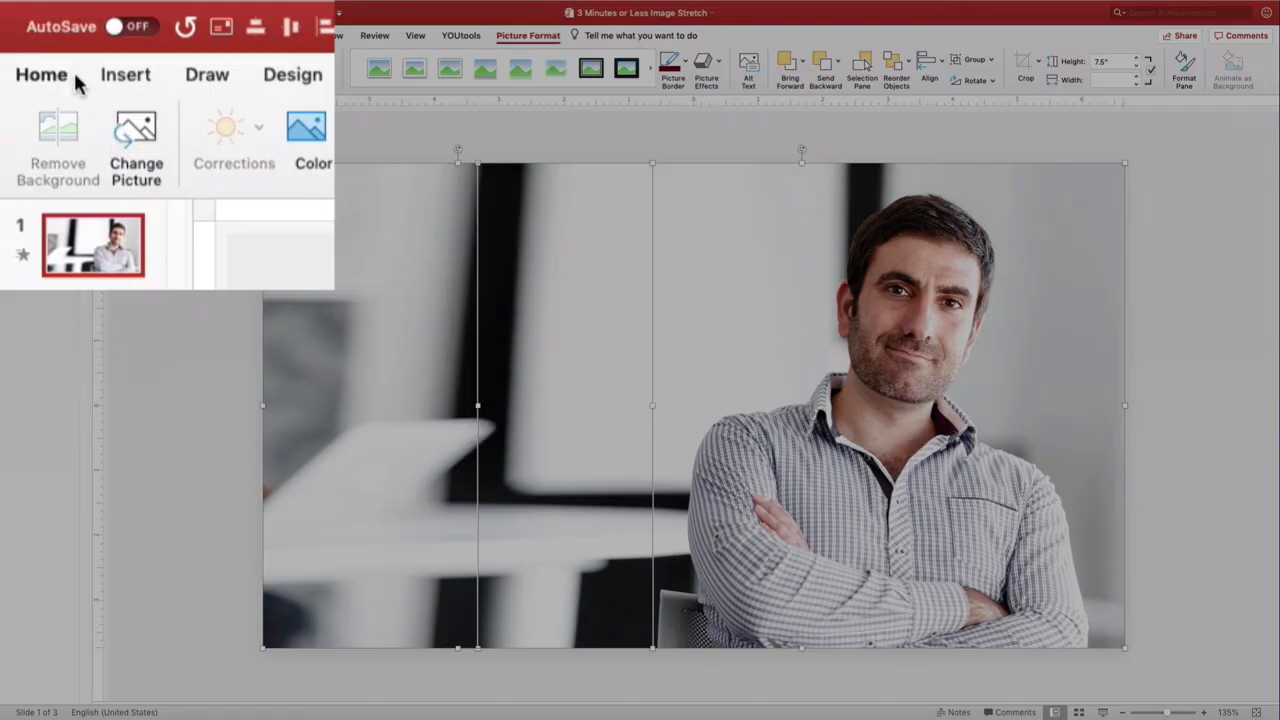
left_click(72, 130)
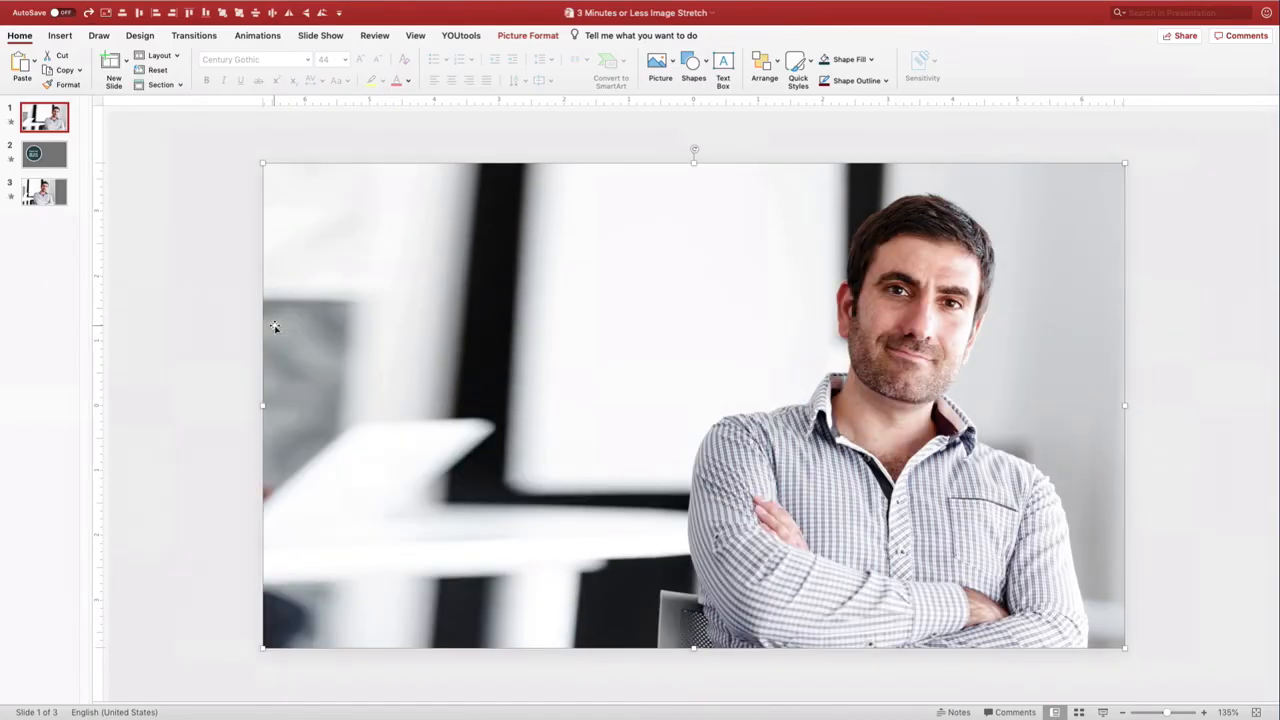
Step: Copy the 'Vote for ME and JESSICA!' circle from slide 2 onto slide 1 beside the man, then move to slide 3
left_click(44, 152)
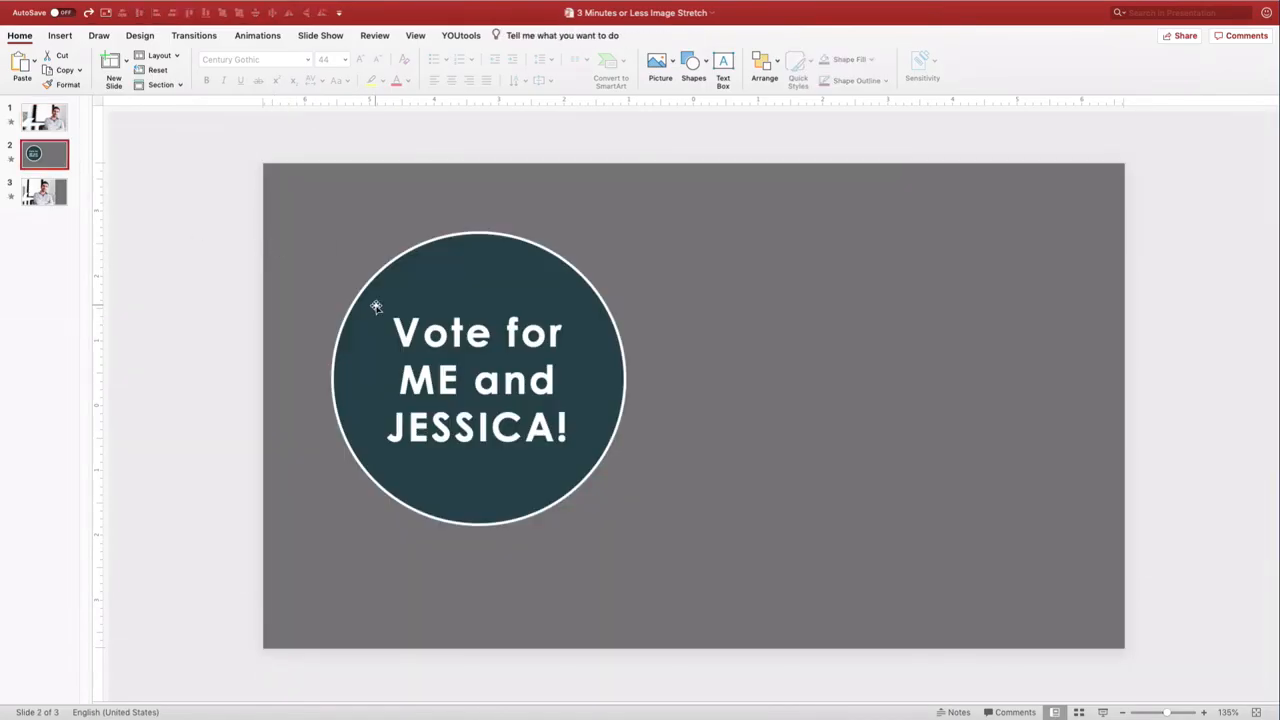
left_click(44, 116)
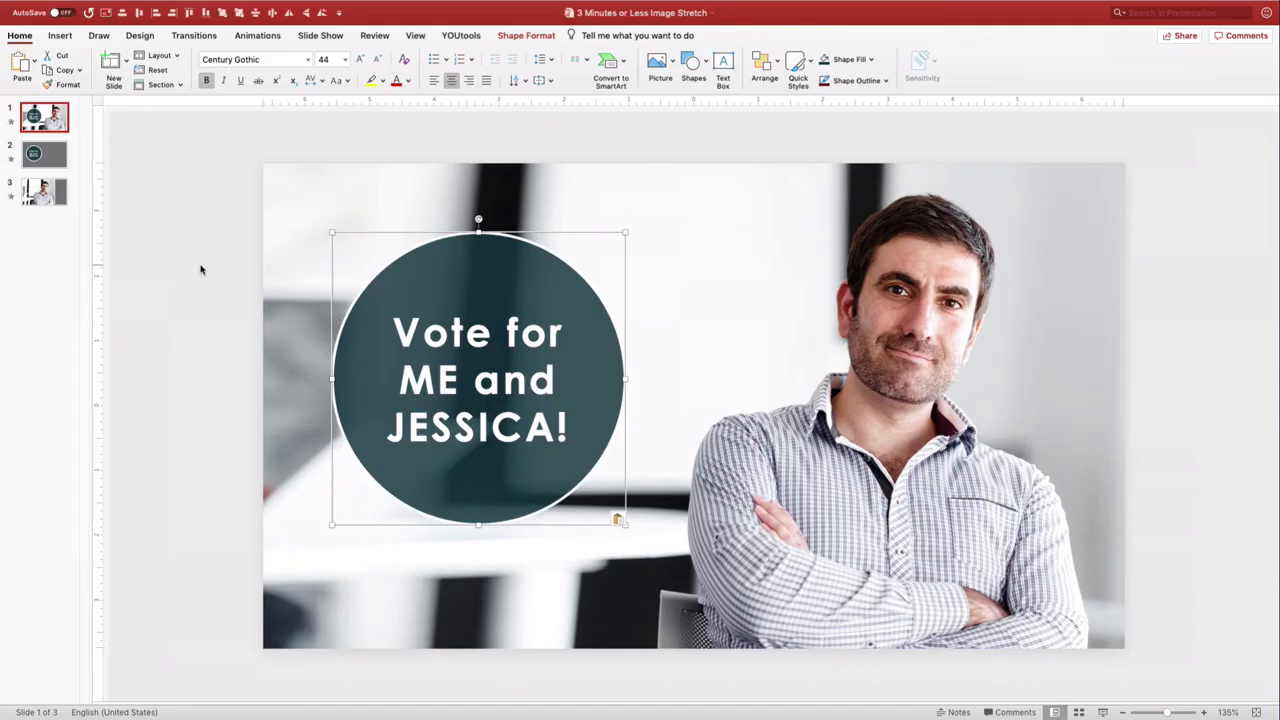
left_click(44, 192)
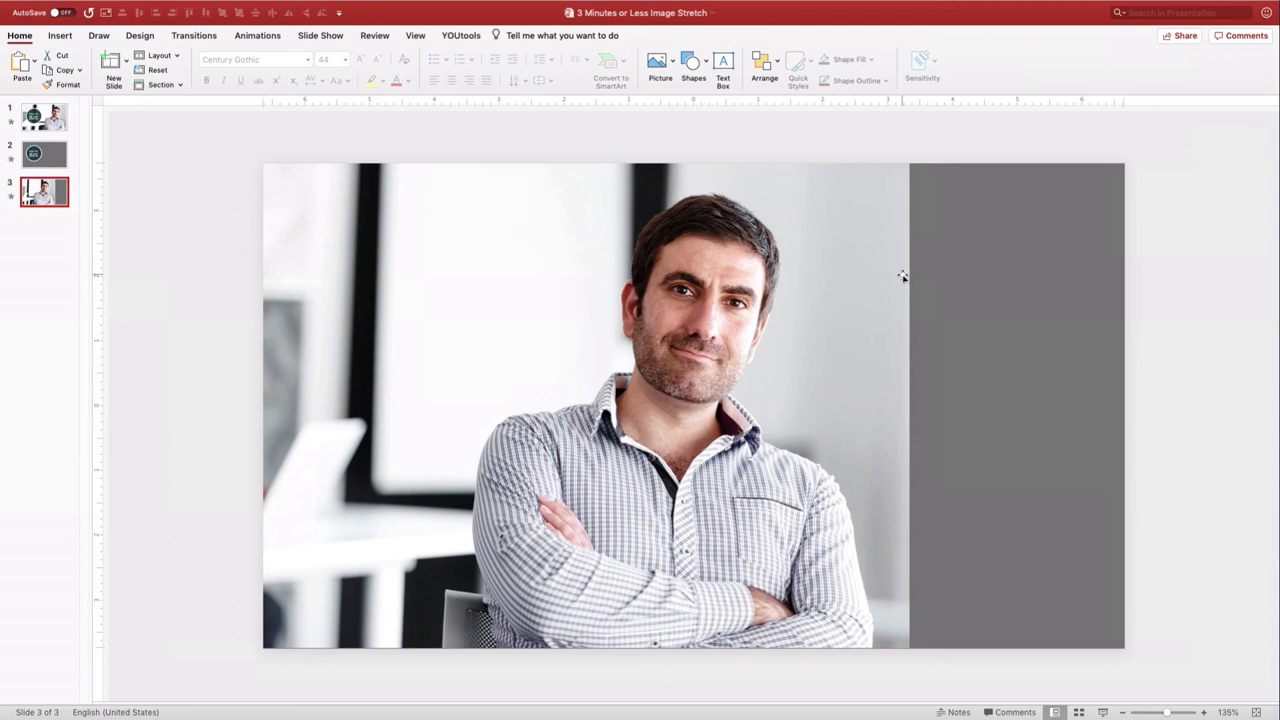
Step: Stretch slide 3's background sliver rightward over the gray area beside the man
left_click(900, 276)
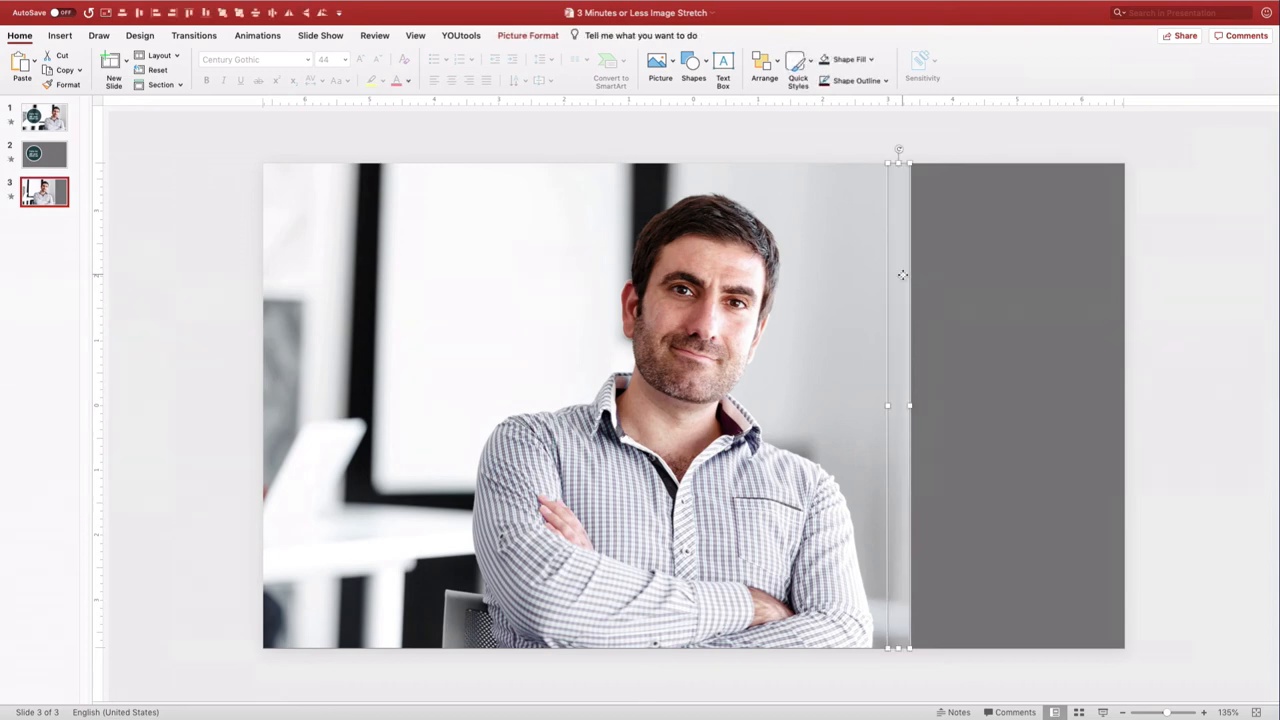
left_click_drag(888, 404, 940, 408)
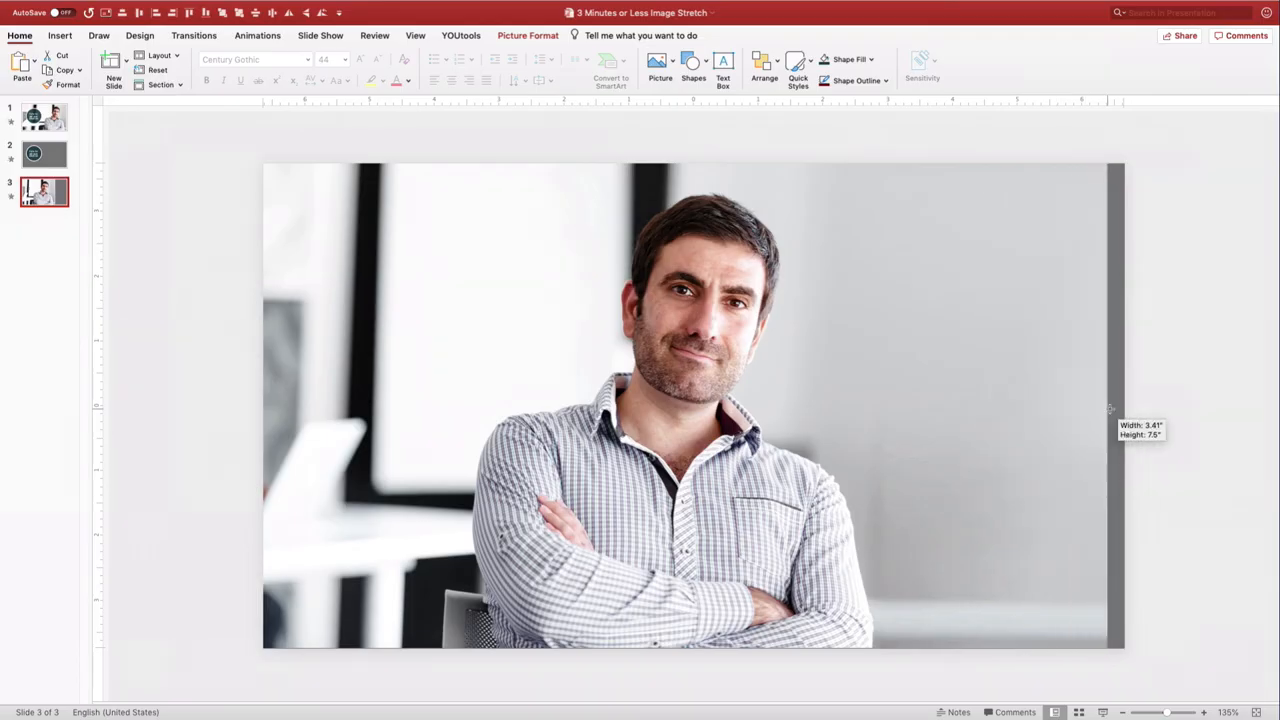
left_click(1170, 416)
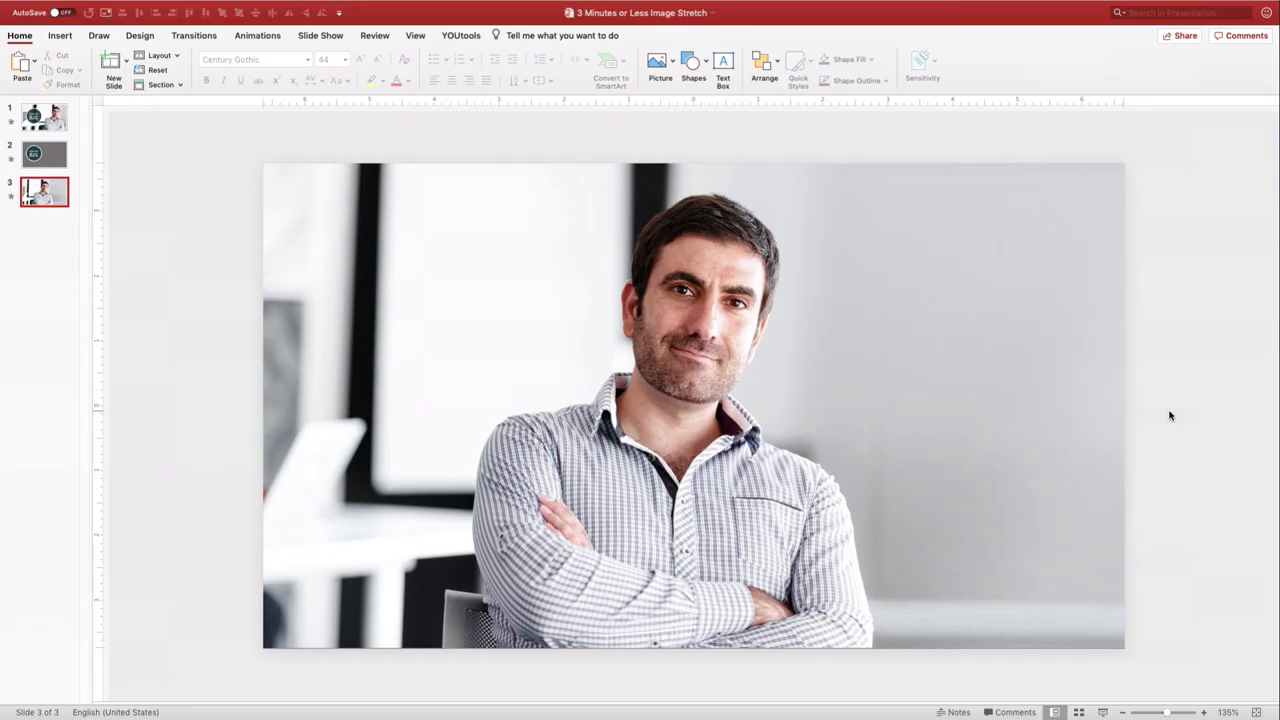
mouse_move(1064, 406)
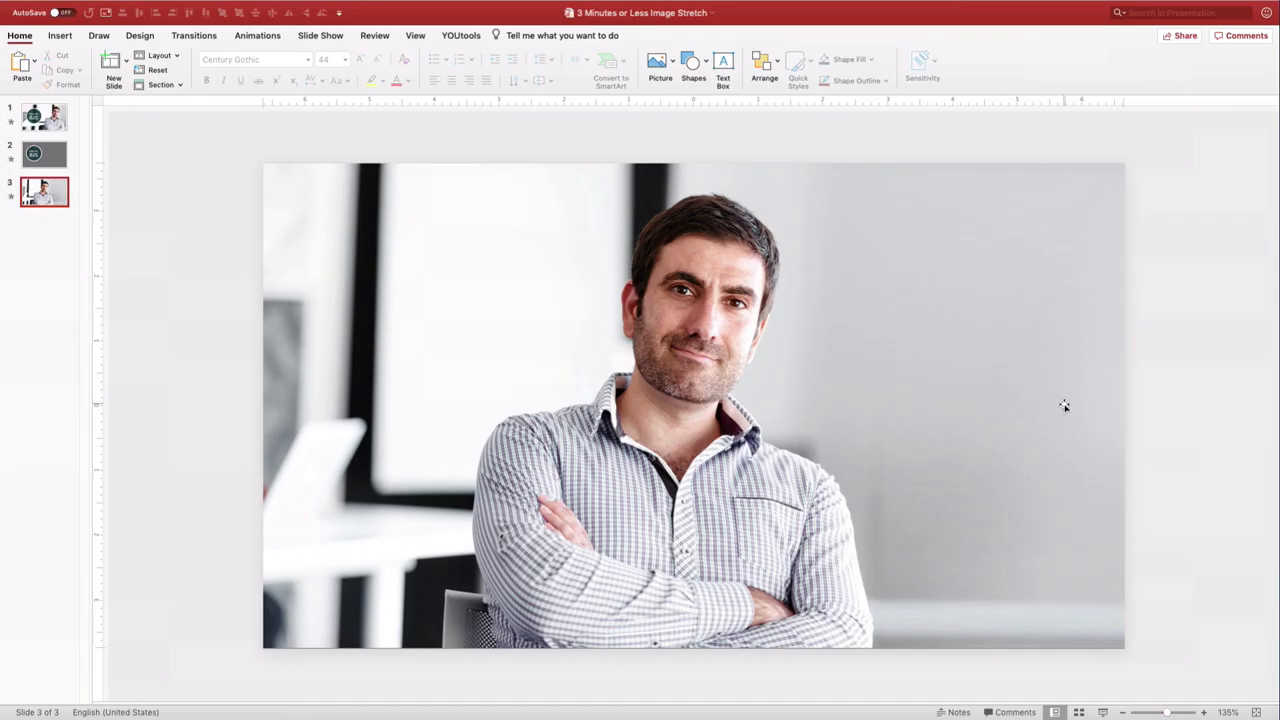
left_click(1050, 400)
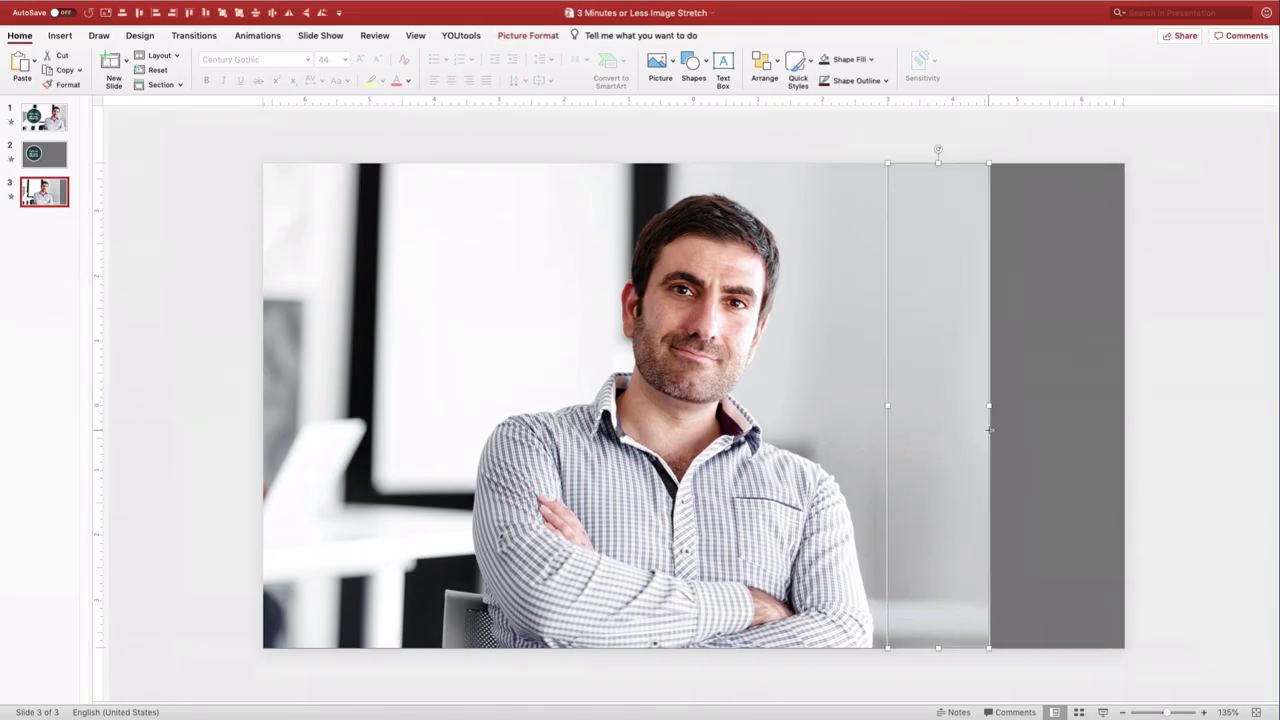